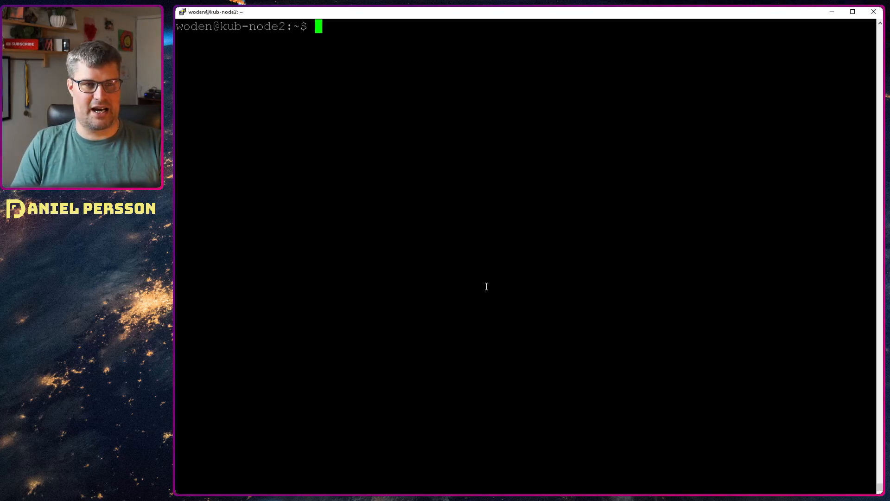
List the home directory, showing ceph-pod.yml and ceph-secret.yml
{"action": "type", "text": "ls"}
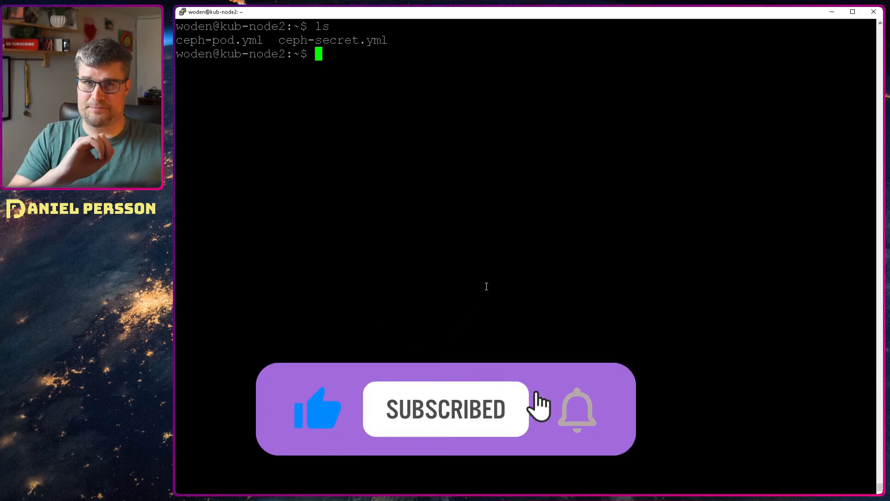
{"action": "left_click", "coordinate": [576, 409]}
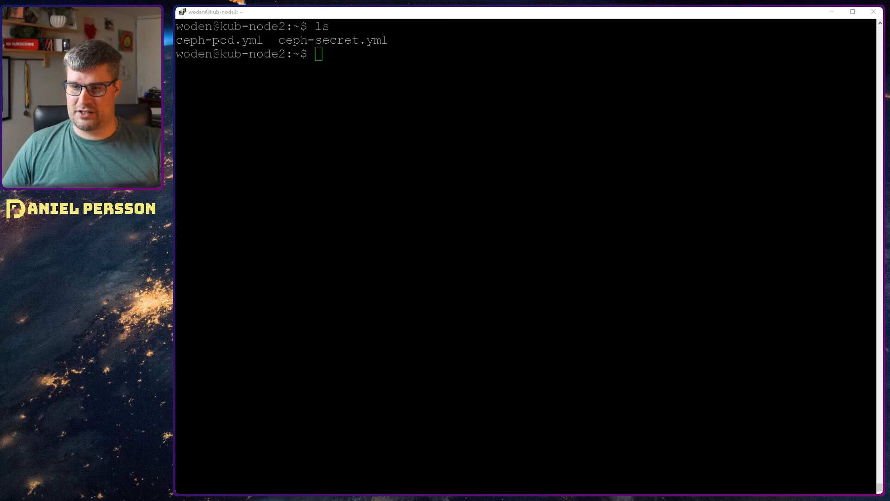
Add the Ceph release.asc apt key and write the debian-pacific repo line to ceph.list
{"action": "type", "text": "wget -q -O- 'https://download.ceph.com/keys/release.asc' | sudo apt-key add -"}
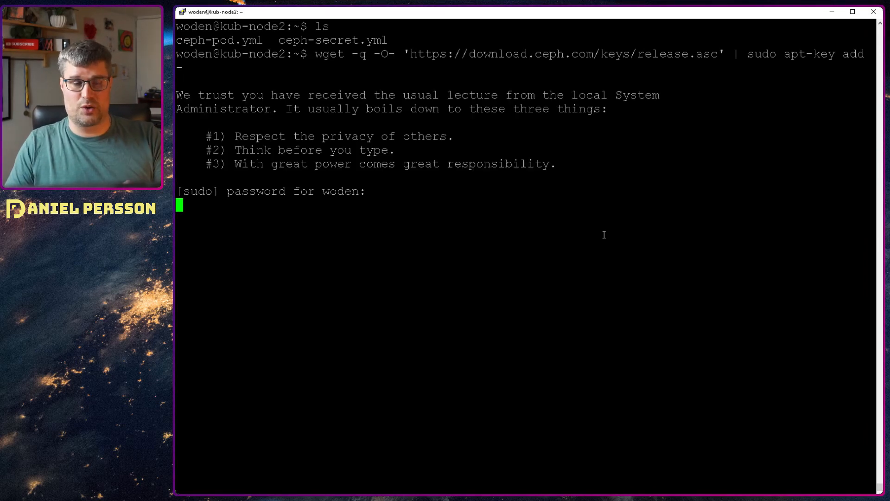
{"action": "key", "text": "Enter"}
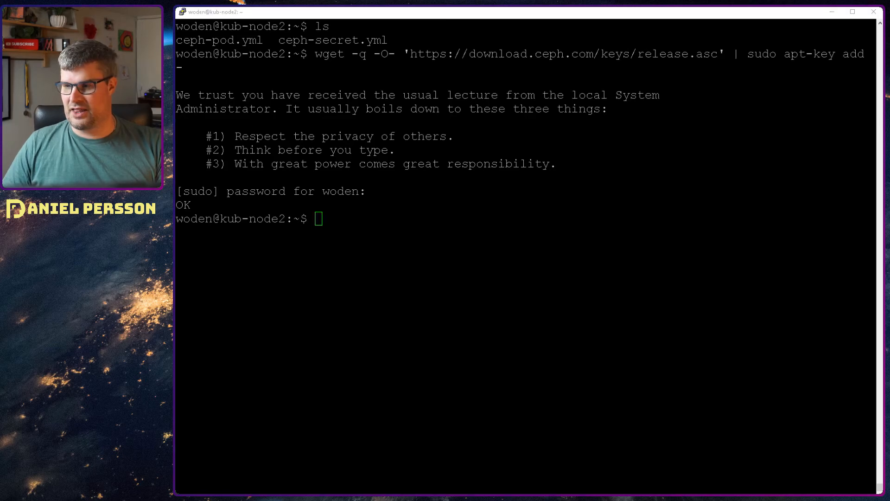
{"action": "type", "text": "echo deb https://download.ceph.com/debian-pacific/ $(lsb_release -sc) main | sudo tee /etc/apt/sources.list.d/ceph.list"}
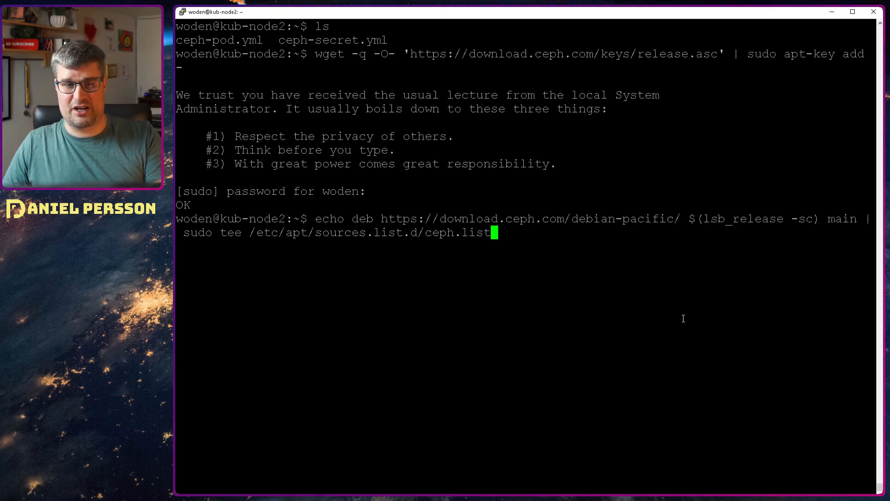
{"action": "double_click", "coordinate": [621, 218]}
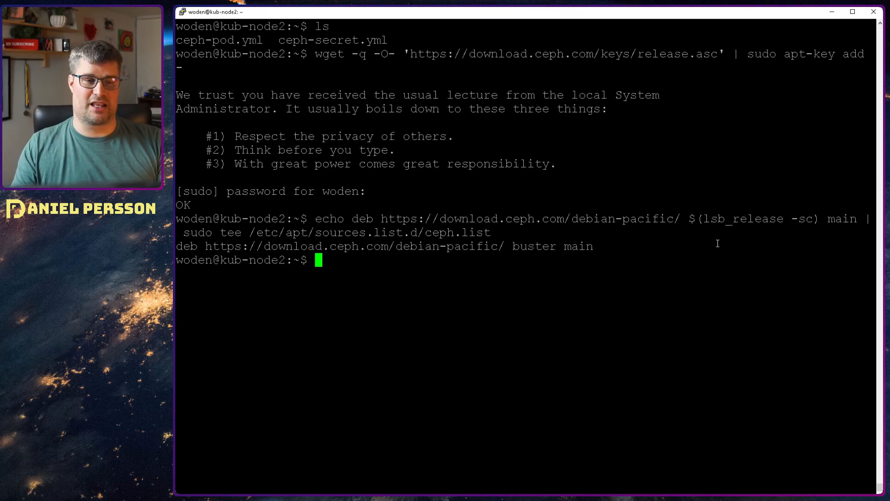
{"action": "mouse_move", "coordinate": [529, 311]}
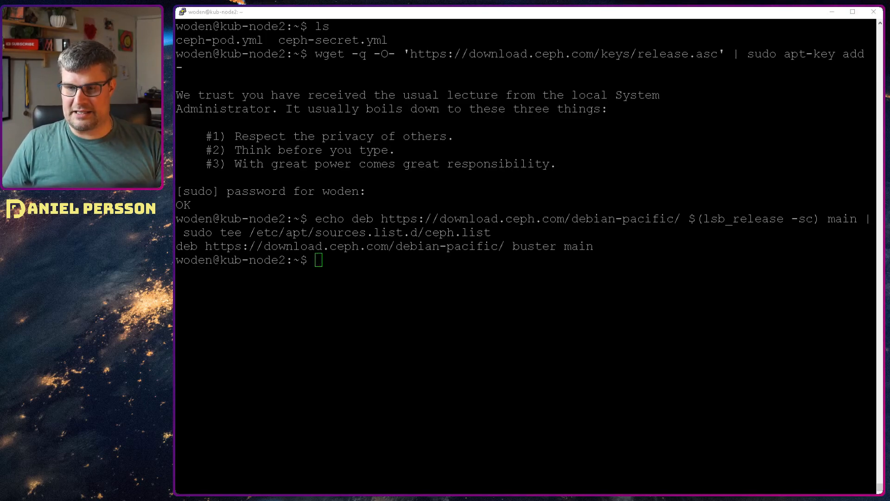
Update apt and install the ceph packages (16.2.5)
{"action": "type", "text": "sudo apt update"}
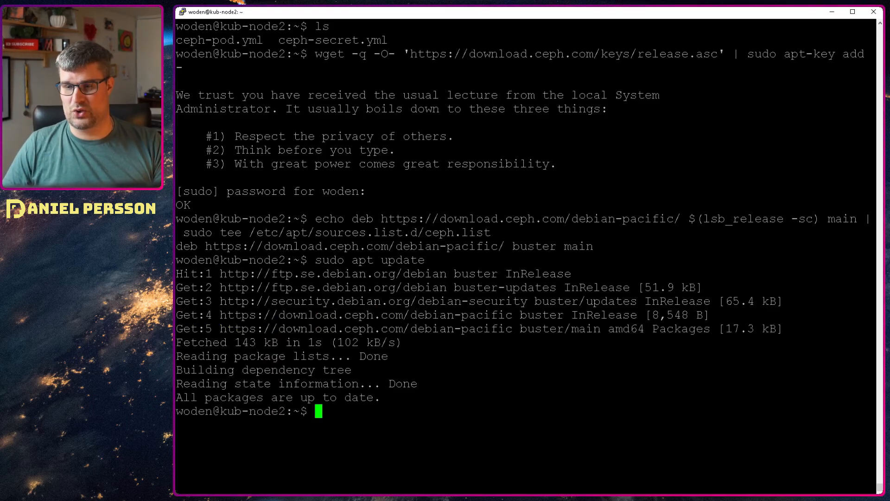
{"action": "type", "text": "sudo apt install ceph"}
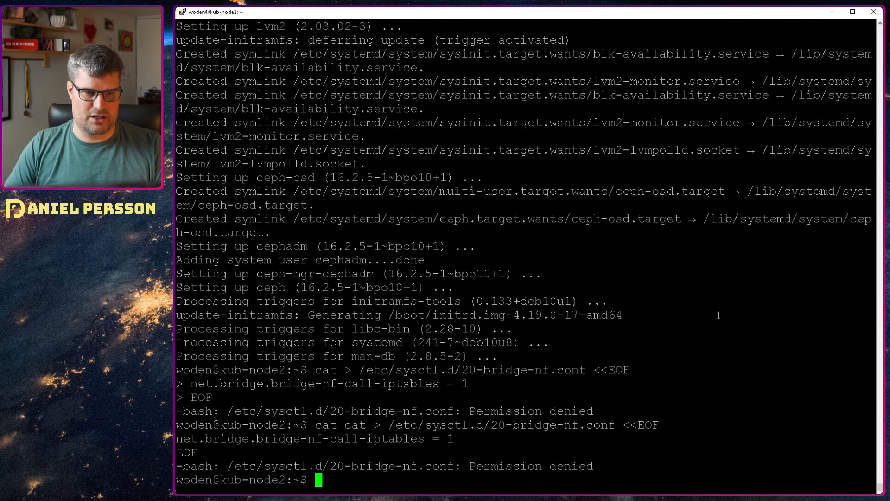
As root, write 20-bridge-nf.conf, apply sysctl --system and run swapoff -a
{"action": "type", "text": "sysctl.d/20-bridge-nf.conf <<EOF"}
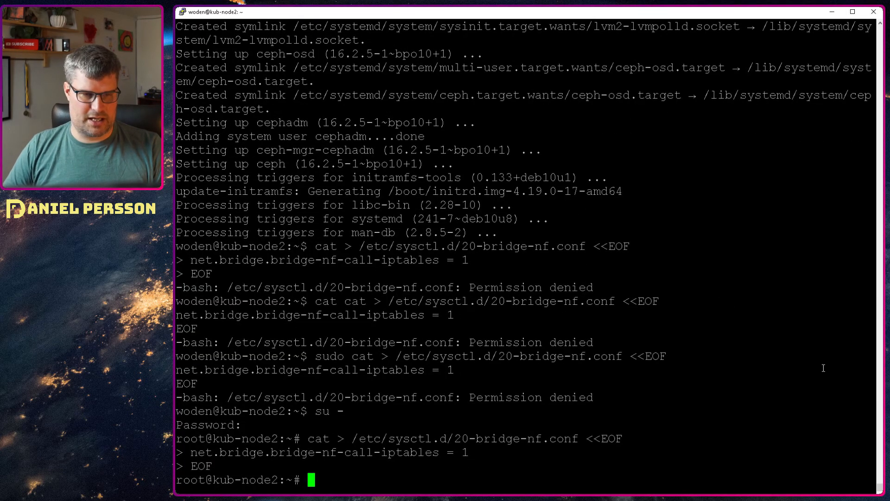
{"action": "type", "text": "sysctl --system"}
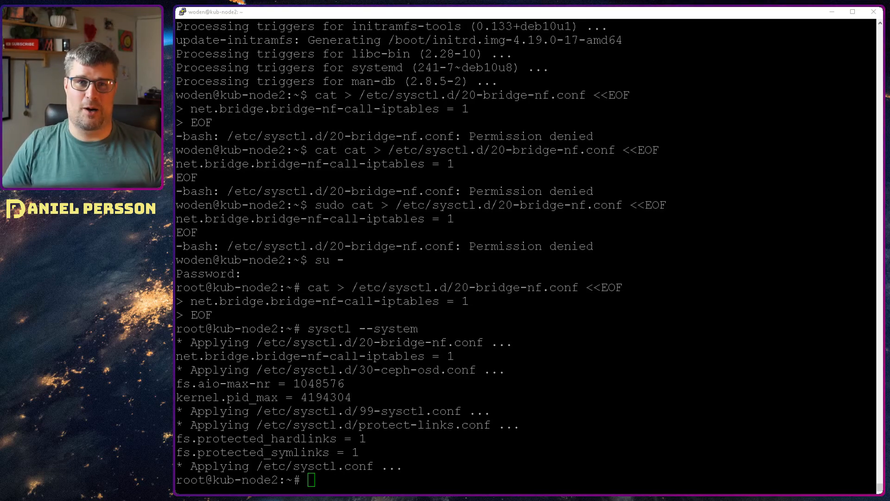
{"action": "type", "text": "swapoff -a"}
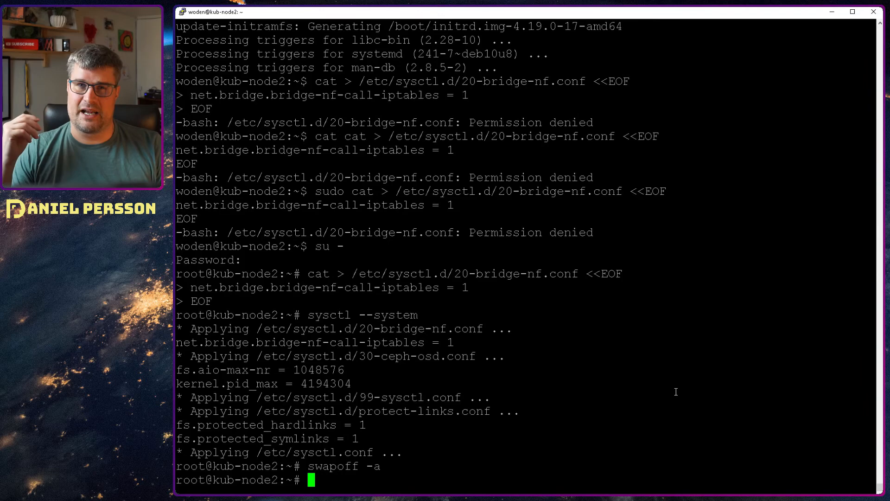
Edit /etc/fstab in vi to disable the swap entry
{"action": "type", "text": "vi /"}
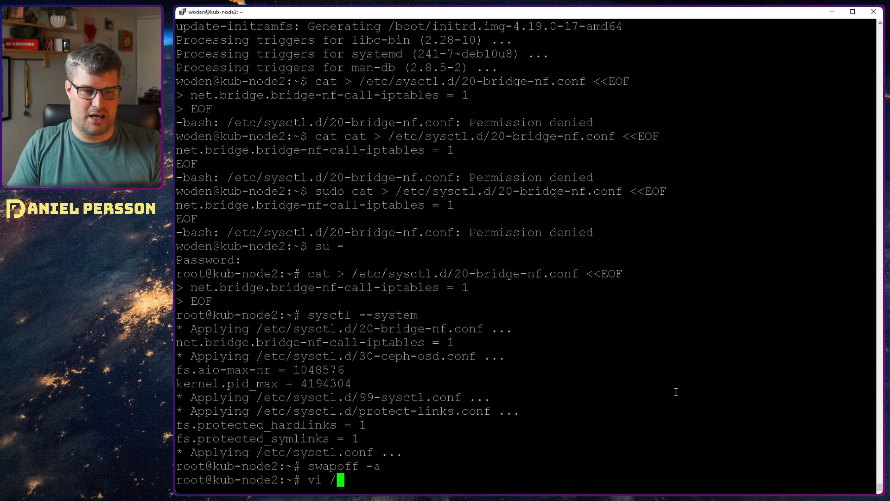
{"action": "type", "text": "etc/fstab ."}
{"action": "type", "text": "mkdir /etc/docker"}
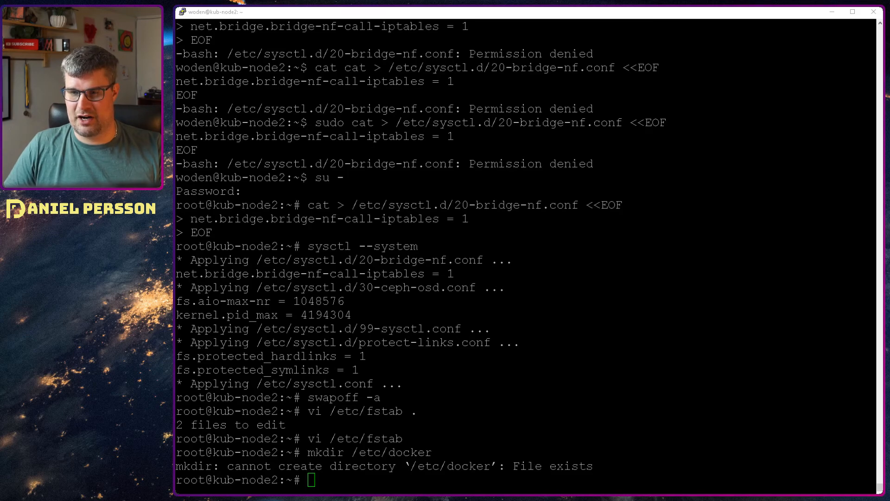
Write /etc/docker/daemon.json with systemd cgroups and overlay2, then run apt-get update
{"action": "type", "text": "cat > /etc/docker/daemon.json <<EOF"}
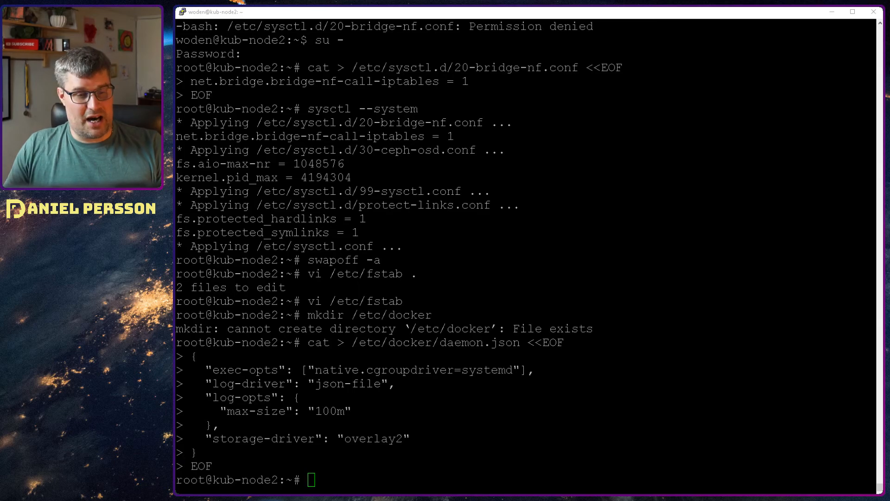
{"action": "type", "text": "apt-get update"}
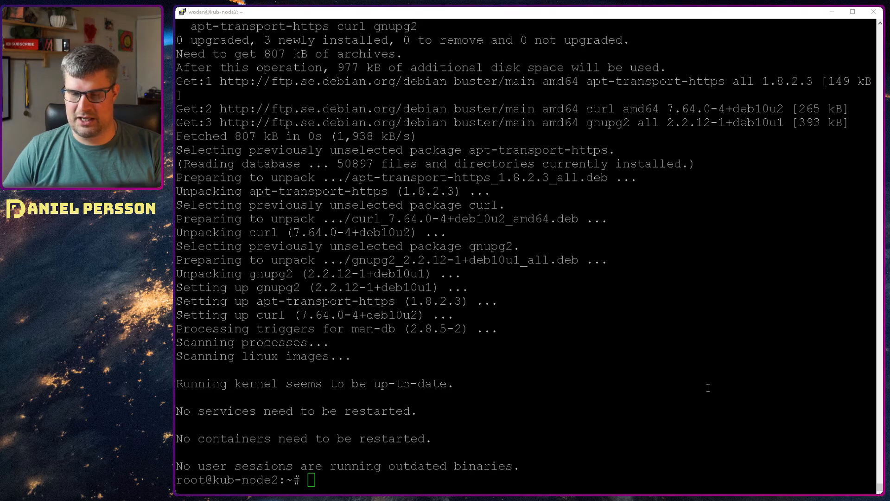
Add Docker's gpg key and docker.list repository line, then refresh apt
{"action": "type", "text": "curl -fsSL https://download.docker.com/linux/debian/gpg | apt-key add -"}
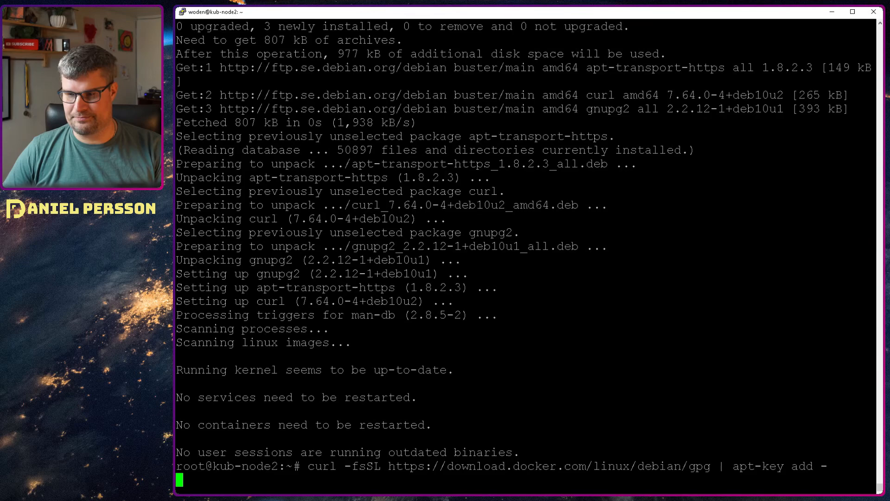
{"action": "key", "text": "Return"}
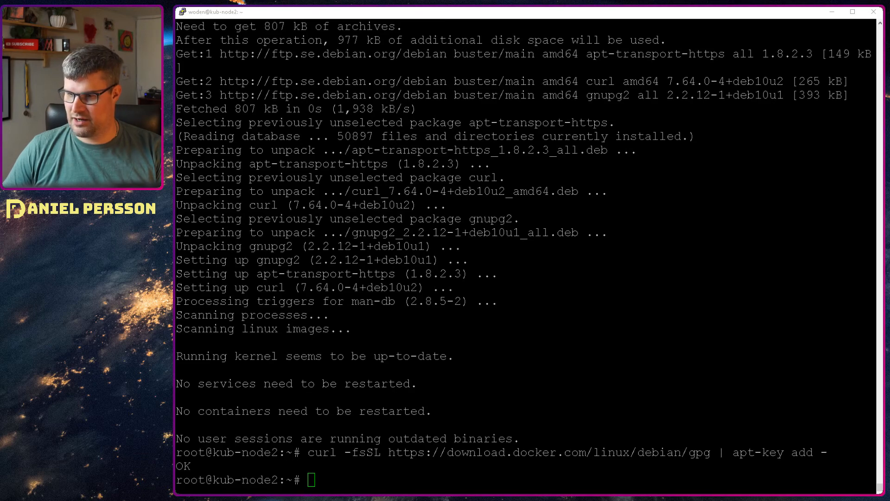
{"action": "type", "text": "echo 'deb [arch=amd64] https://download.docker.com/linux/debian stretch stable' > /etc/apt/sources.list.d/docker.list"}
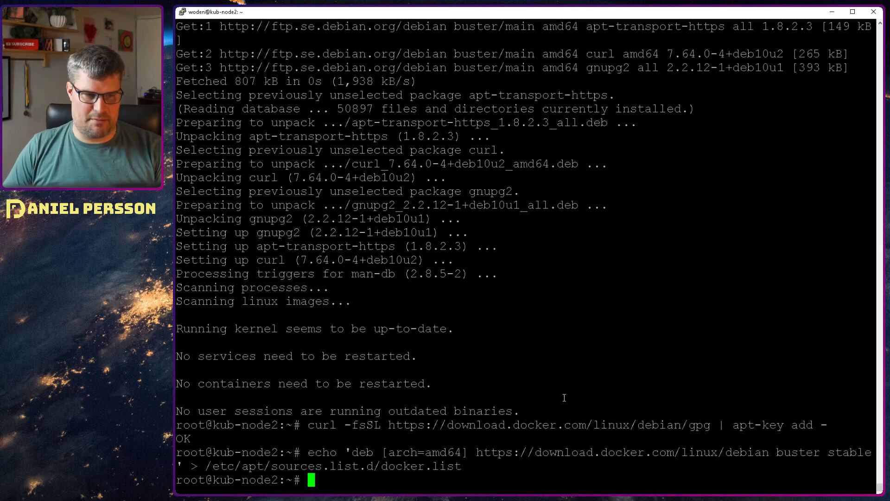
{"action": "type", "text": "apt-get update"}
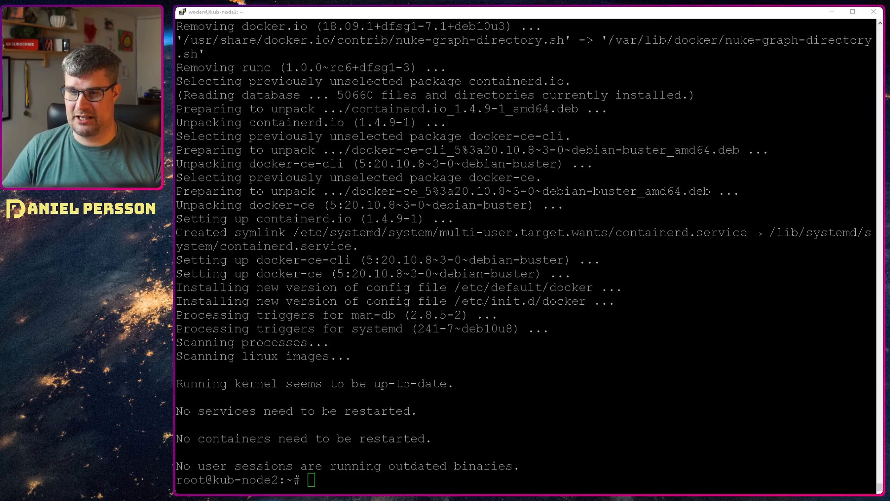
Add the Kubernetes apt key and kubernetes.list xenial repo, then run apt-get update
{"action": "type", "text": "curl -s https://packages.cloud.google.com/apt/doc/apt-key.gpg | apt-key add -"}
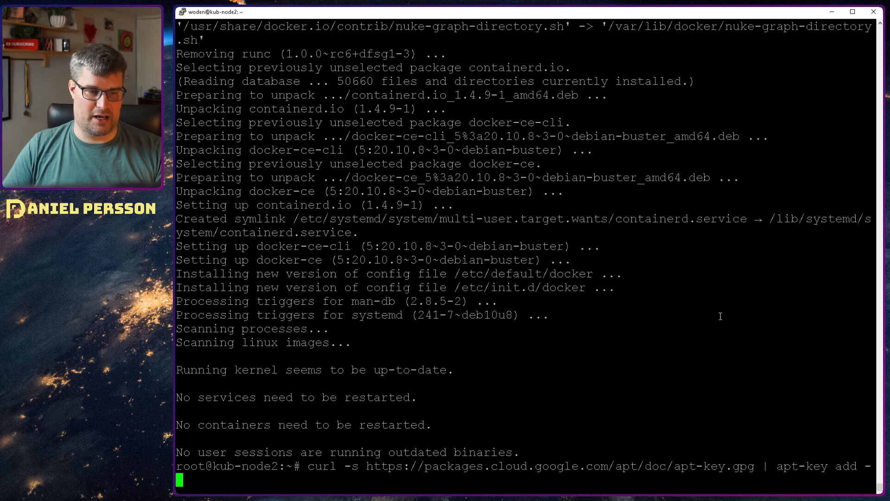
{"action": "key", "text": "Return"}
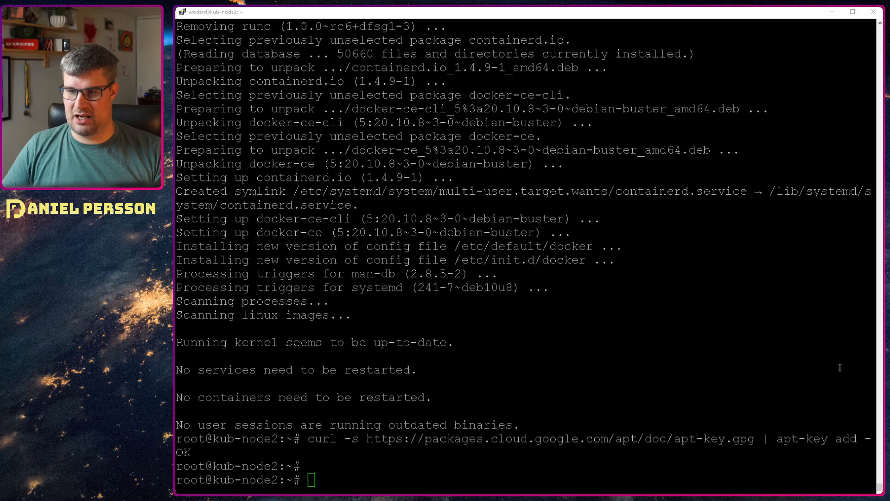
{"action": "type", "text": "cat <<EOF >/etc/apt/sources.list.d/kubernetes.list"}
{"action": "type", "text": "deb https://apt.kubernetes.io/ kubernetes-xenial main"}
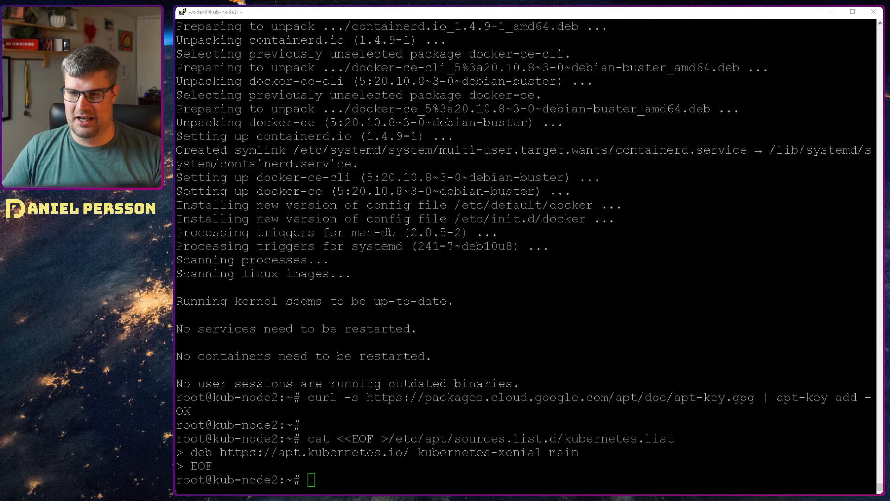
{"action": "type", "text": "apt-get update"}
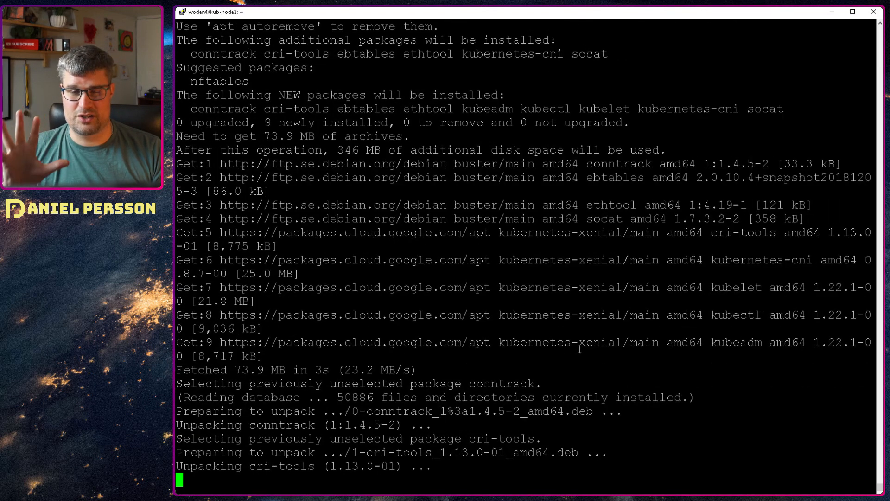
{"action": "scroll", "scroll_direction": "down", "scroll_amount": 3}
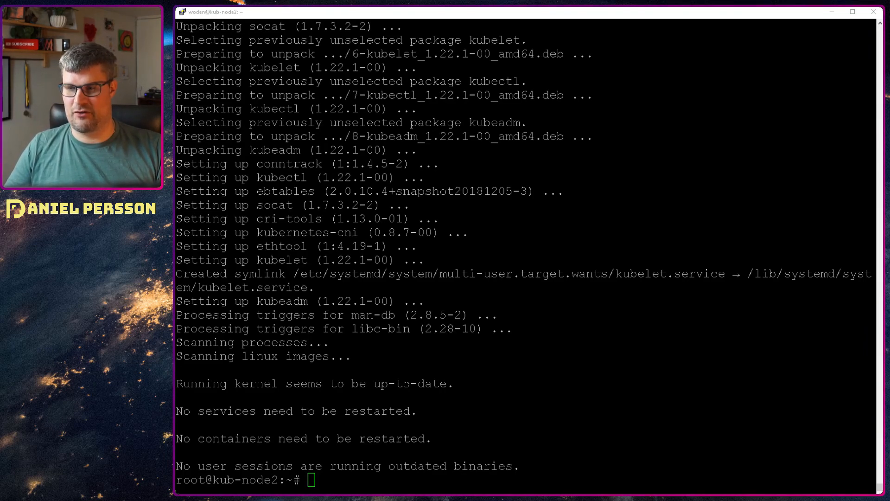
Run kubeadm init with pod CIDR 10.244.0.0/16, then shut down kub-node2 after the CPU error
{"action": "type", "text": "kubeadm init --pod-network-cidr=10.244.0.0/16"}
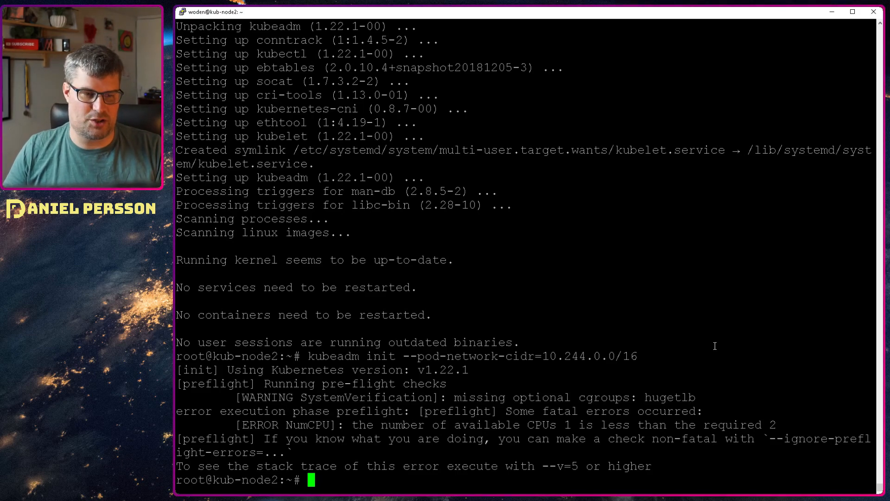
{"action": "mouse_move", "coordinate": [714, 341]}
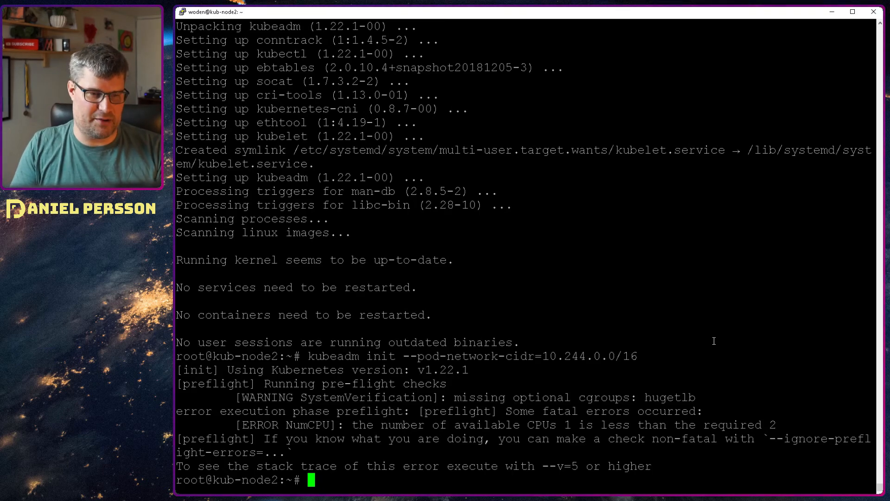
{"action": "type", "text": "shbutdown -h now"}
{"action": "type", "text": "ssh kub-node2"}
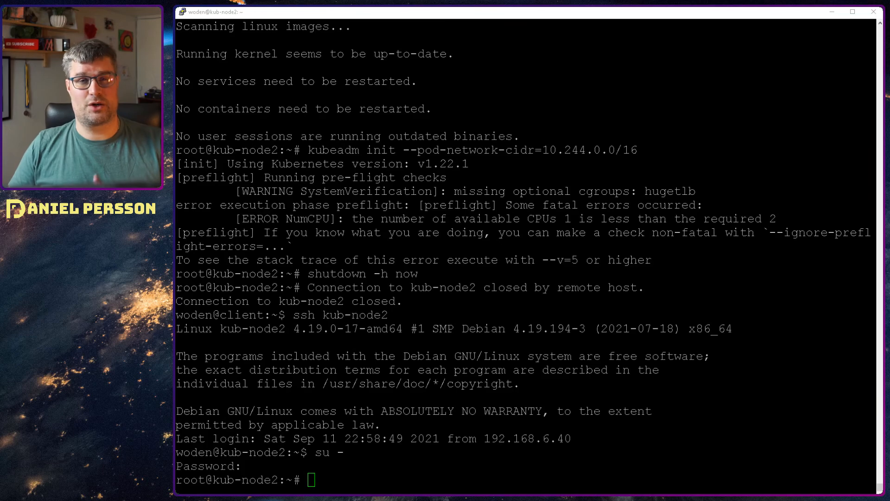
Rerun kubeadm init --pod-network-cidr=10.244.0.0/16 to initialise the control plane
{"action": "type", "text": "kubeadm init --pod-network-cidr=10.244.0.0/16"}
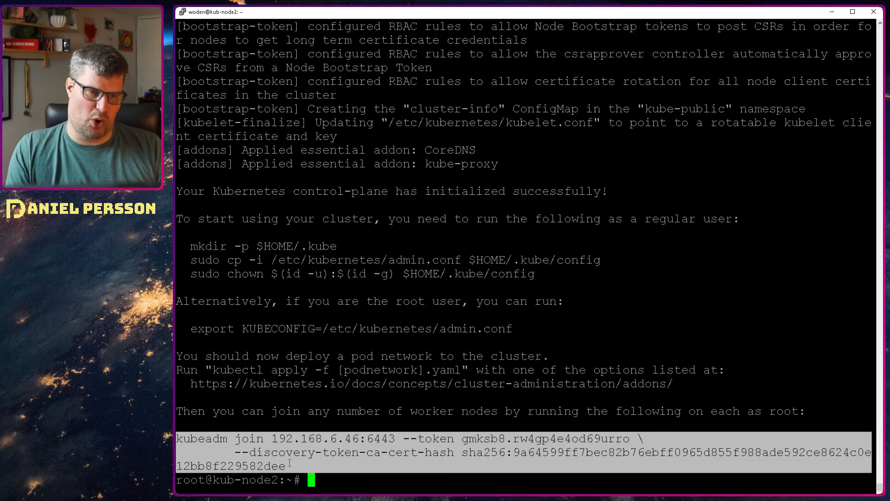
{"action": "mouse_move", "coordinate": [375, 361]}
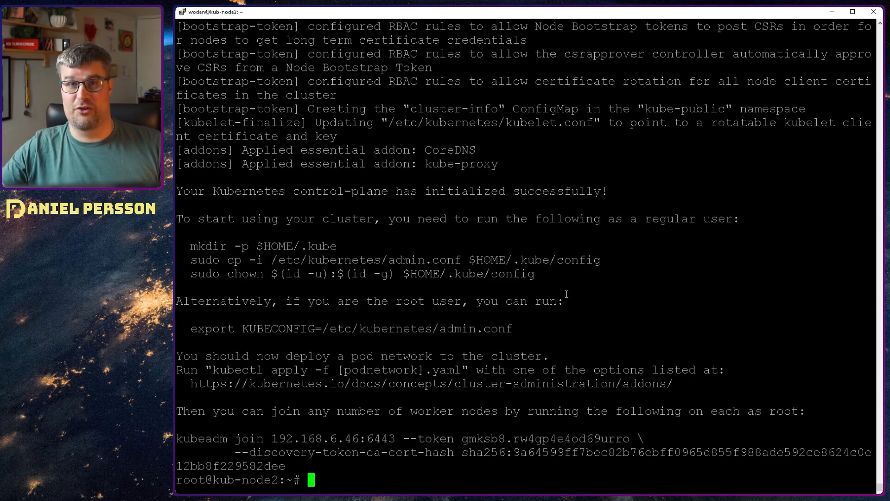
{"action": "mouse_move", "coordinate": [628, 327]}
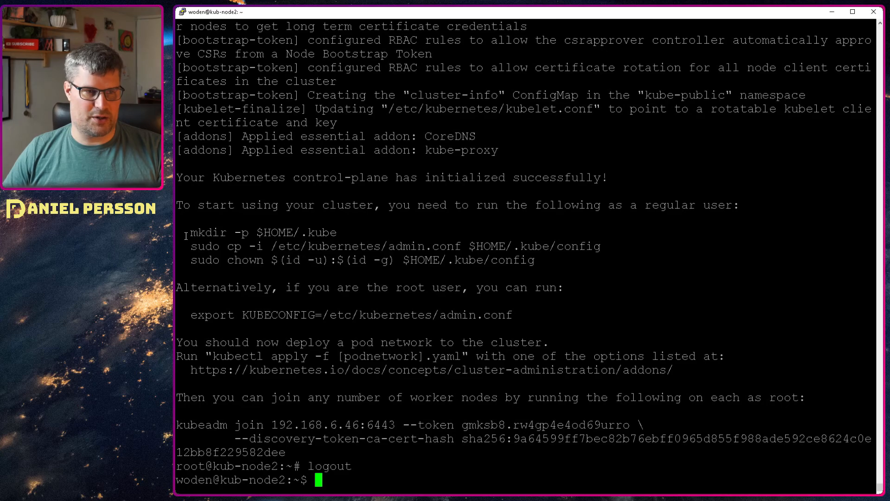
Create ~/.kube for the user's kubeconfig and load kubectl bash completion via source <(kubectl completion bash)
{"action": "type", "text": "mkdir -p $HOME/.kube"}
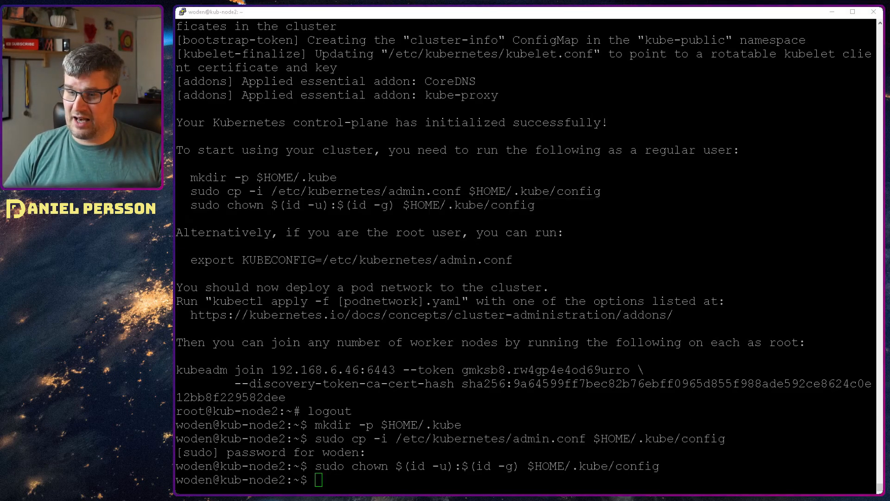
{"action": "type", "text": "source <(kubectl completion bash)"}
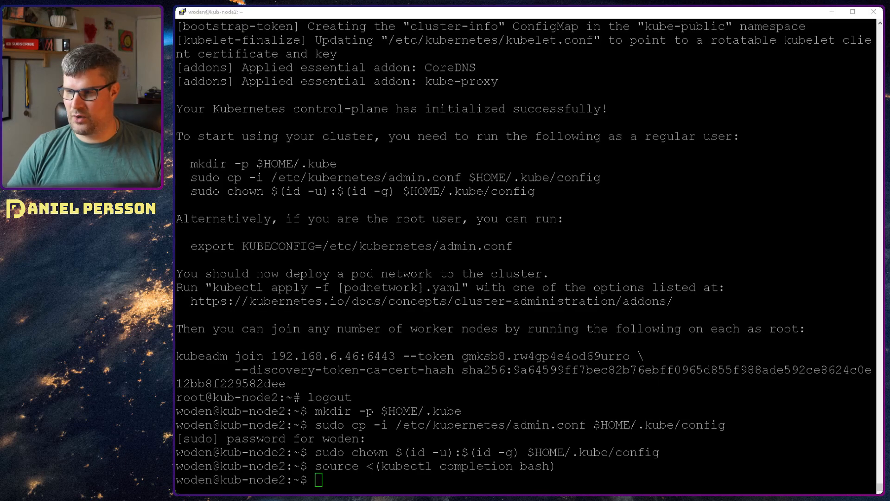
Apply the kube-flannel.yml manifest from its raw GitHub URL and recheck pods in all namespaces
{"action": "type", "text": "kubectl apply -f https://raw.githubusercontent.com/flannel-io/flannel/master/Documentation/kube-flannel.yml"}
{"action": "type", "text": "kubectl get pods --all-namespaces"}
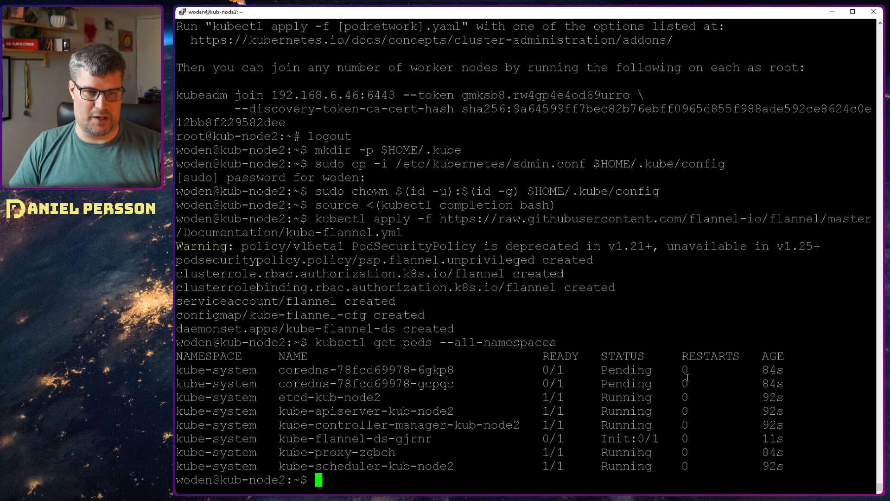
{"action": "key", "text": "Return"}
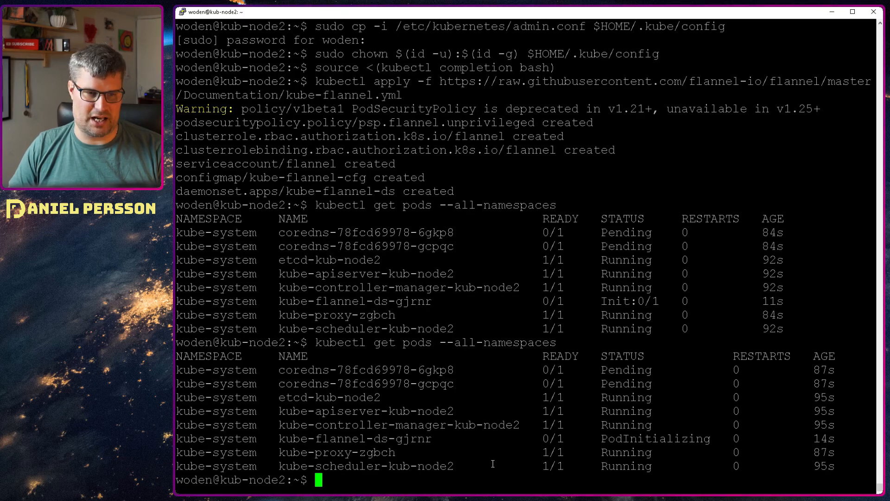
{"action": "left_click_drag", "start_coordinate": [284, 370], "coordinate": [454, 383]}
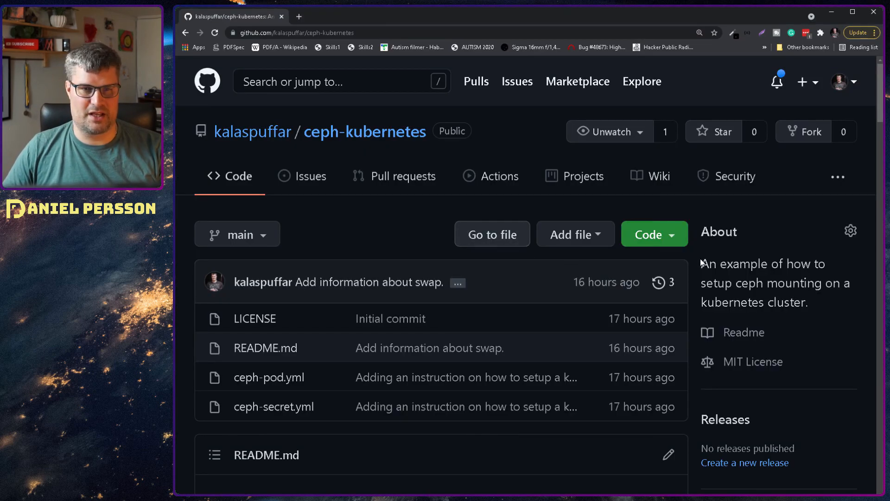
{"action": "scroll", "scroll_direction": "down", "scroll_amount": 3}
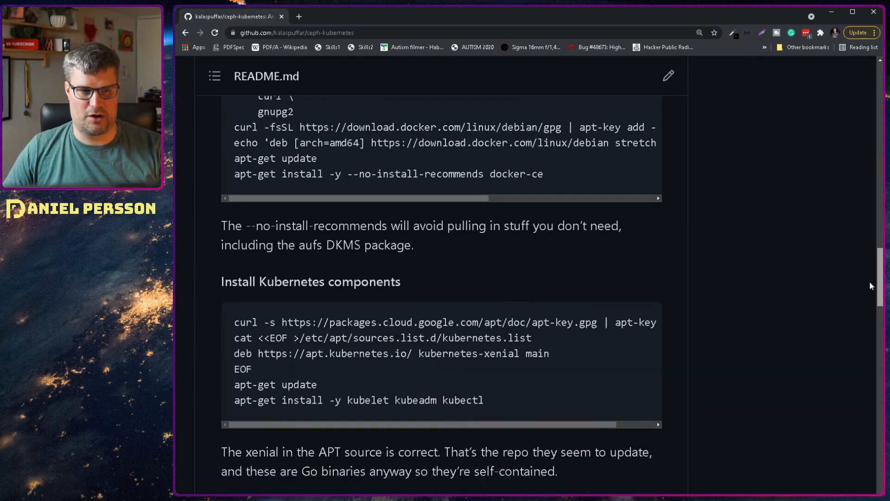
{"action": "scroll", "scroll_direction": "down", "scroll_amount": 3}
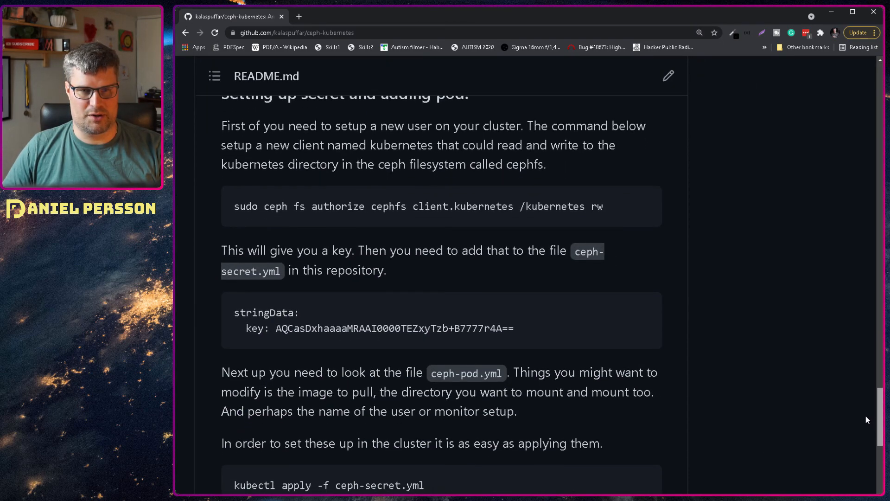
{"action": "scroll", "scroll_direction": "up", "scroll_amount": 3}
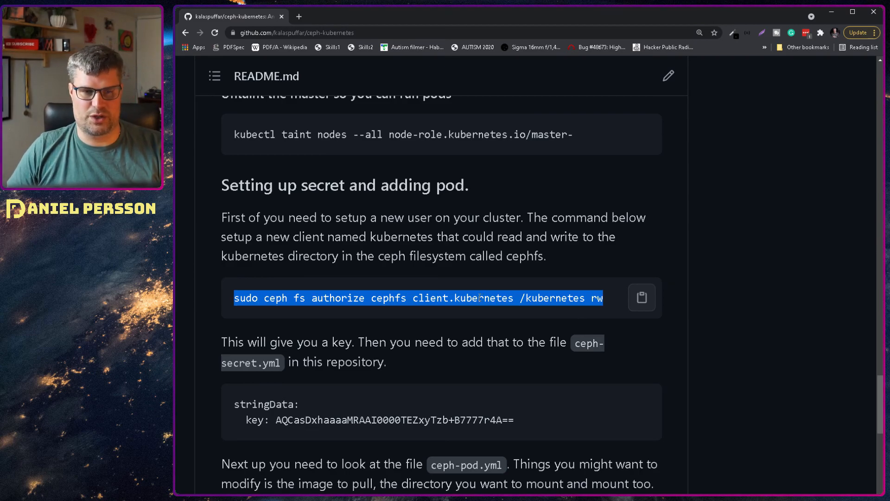
{"action": "double_click", "coordinate": [429, 297]}
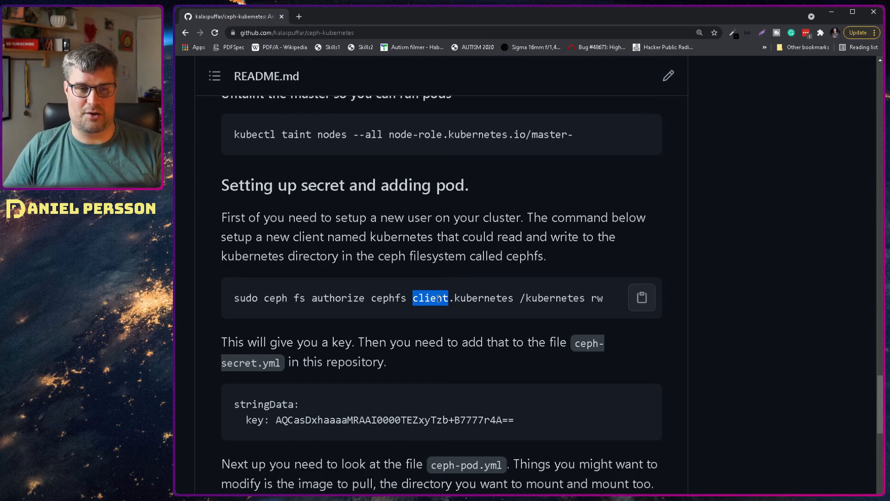
{"action": "double_click", "coordinate": [484, 297]}
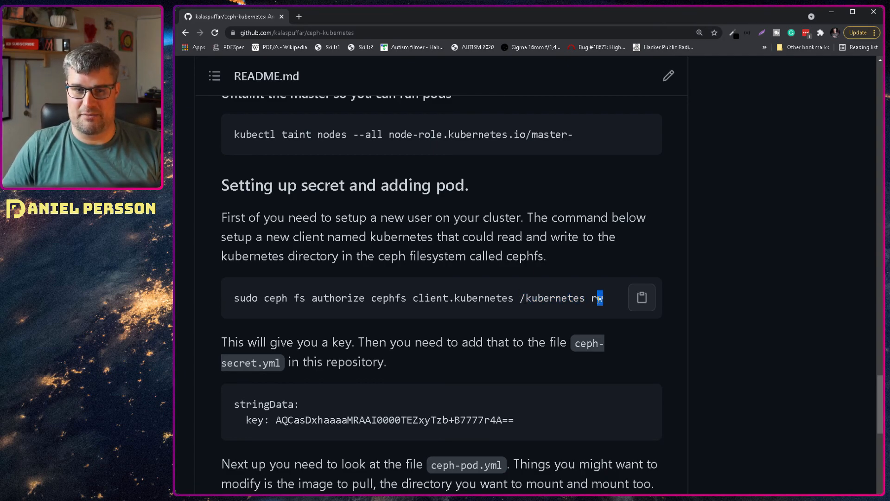
{"action": "left_click_drag", "start_coordinate": [234, 298], "coordinate": [603, 298]}
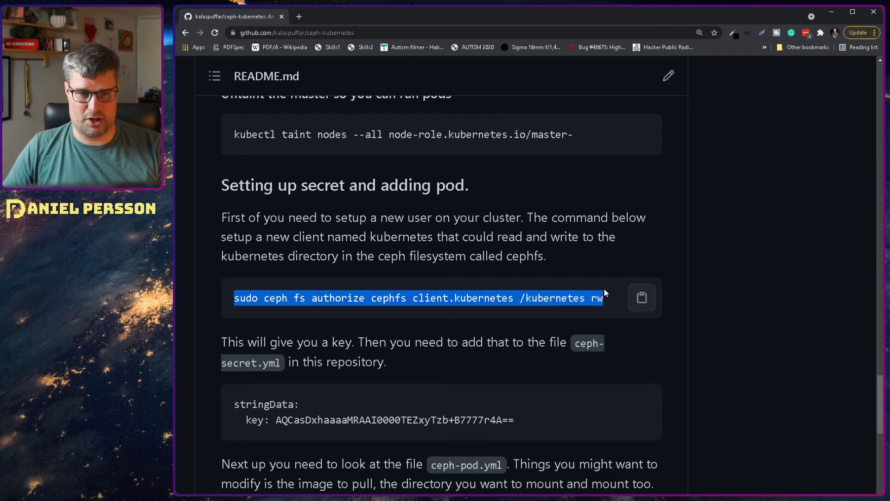
{"action": "scroll", "scroll_direction": "down", "scroll_amount": 3}
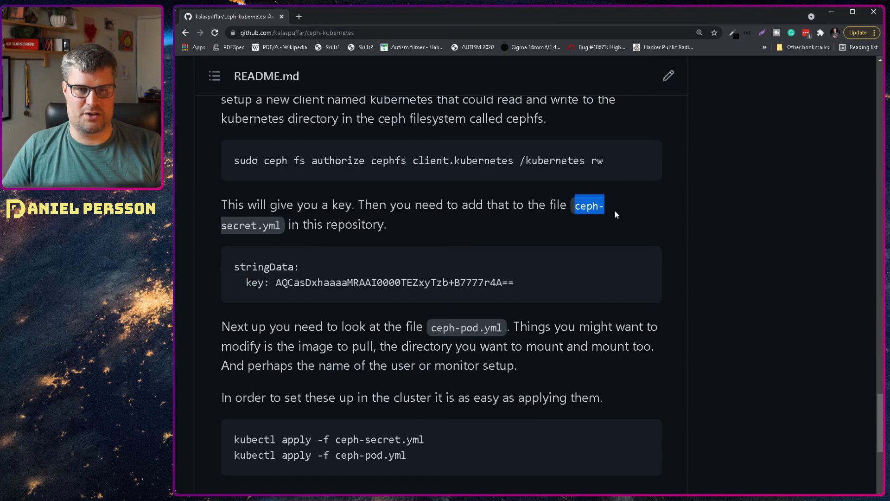
{"action": "mouse_move", "coordinate": [422, 296]}
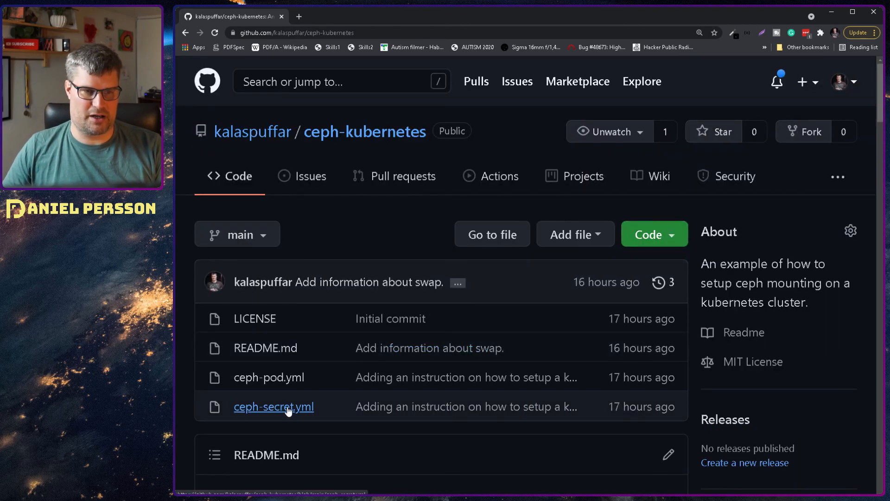
View ceph-secret.yml in the repository and highlight its Secret key line
{"action": "left_click", "coordinate": [272, 406]}
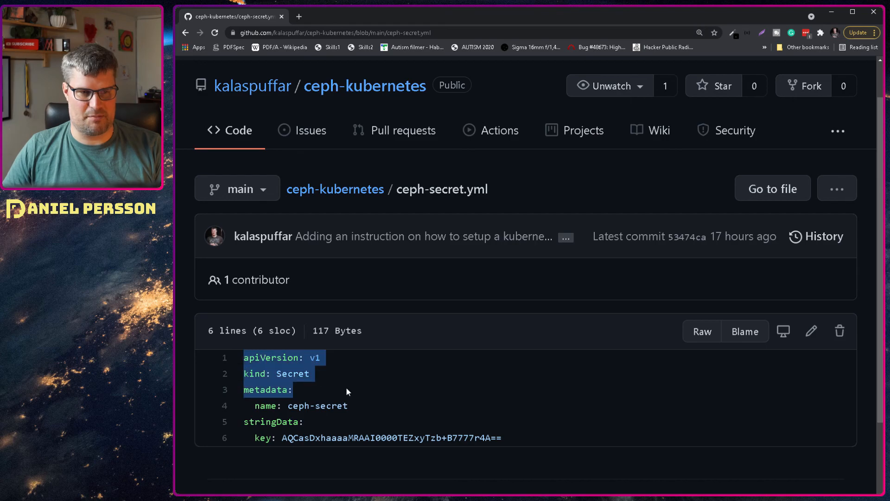
{"action": "left_click", "coordinate": [258, 399]}
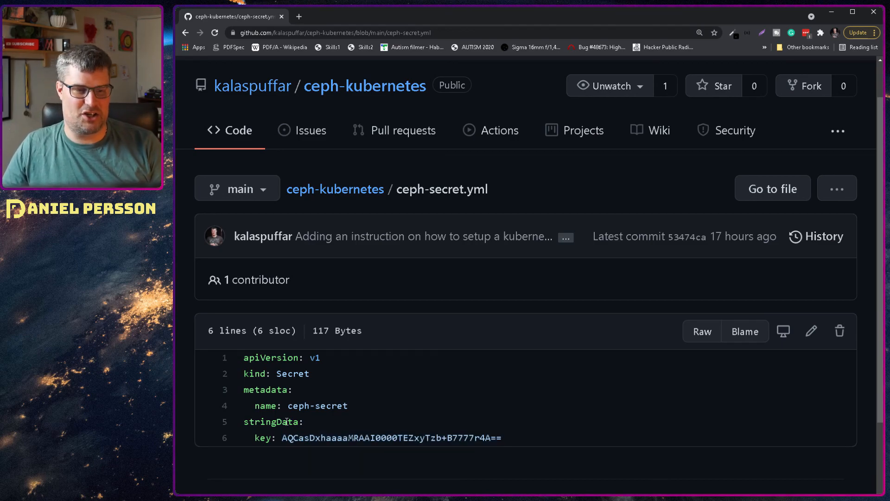
{"action": "double_click", "coordinate": [273, 421]}
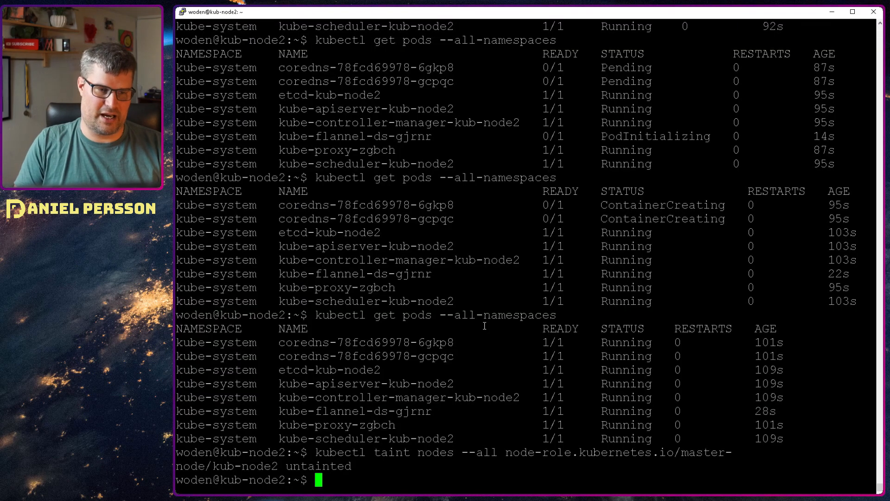
Enter 'kubectl apply -f ceph-secret.yml' in the shell to create the Ceph secret
{"action": "type", "text": "klu"}
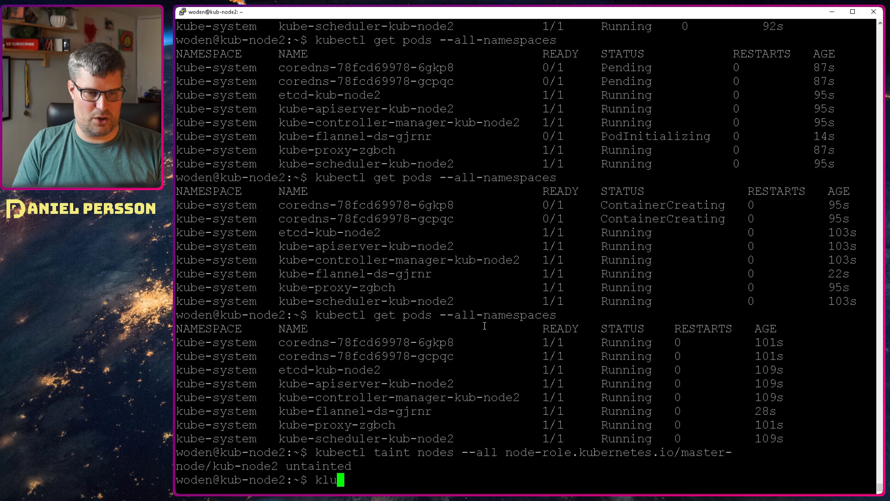
{"action": "type", "text": "kubectl"}
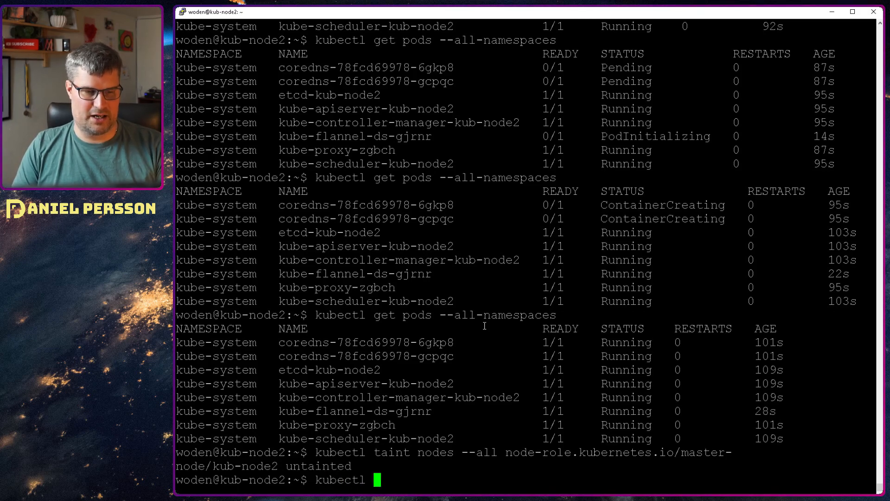
{"action": "type", "text": "apply"}
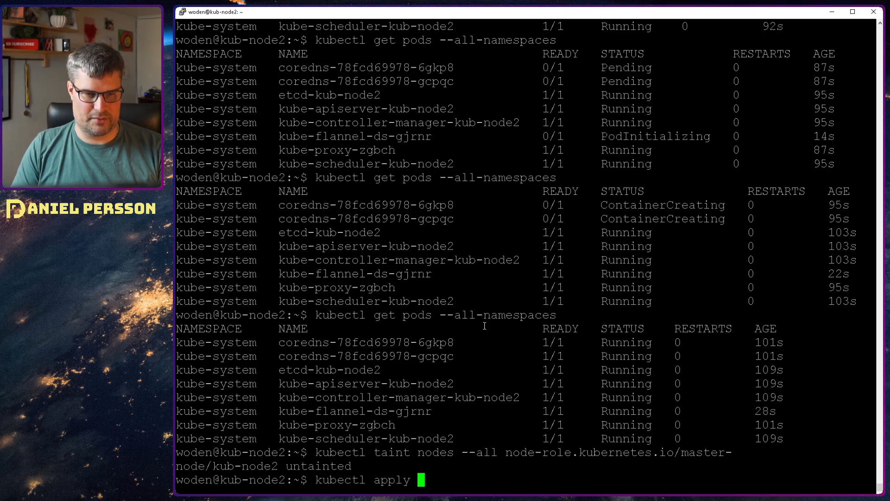
{"action": "type", "text": "-f"}
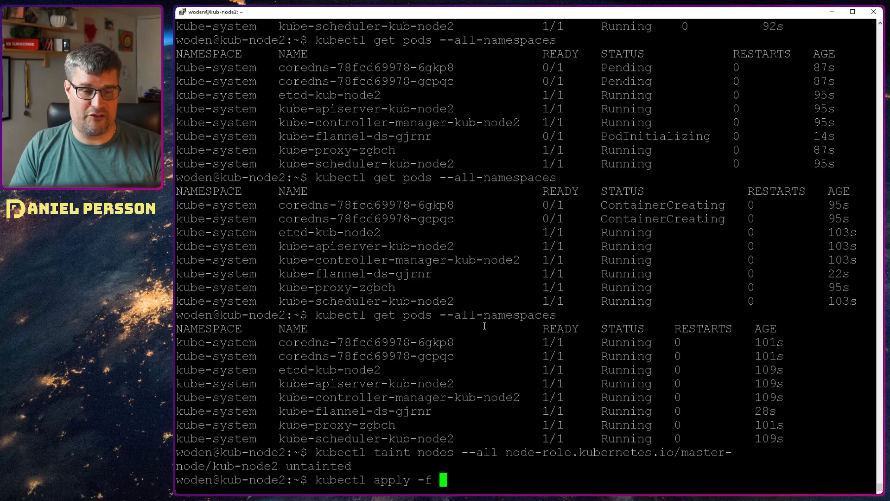
{"action": "type", "text": "ceph-secret.yml"}
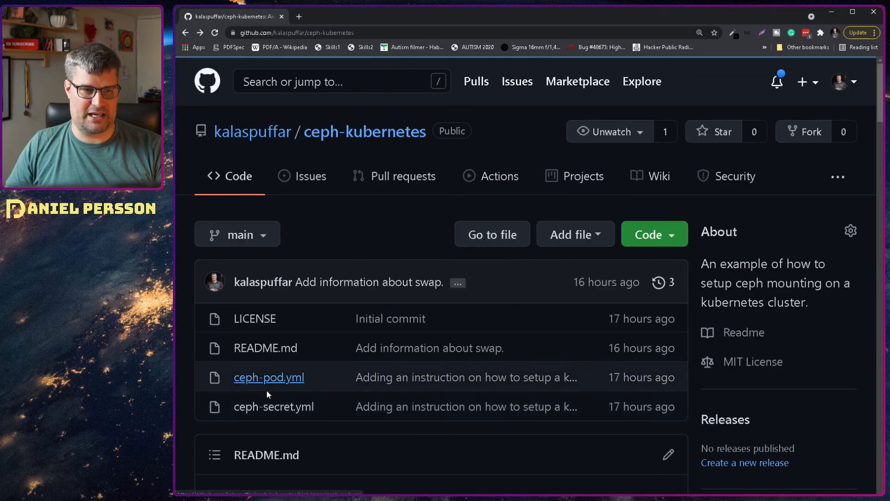
View ceph-pod.yml and highlight the pod name cephfs-example and its /mnt mountPath
{"action": "left_click", "coordinate": [269, 377]}
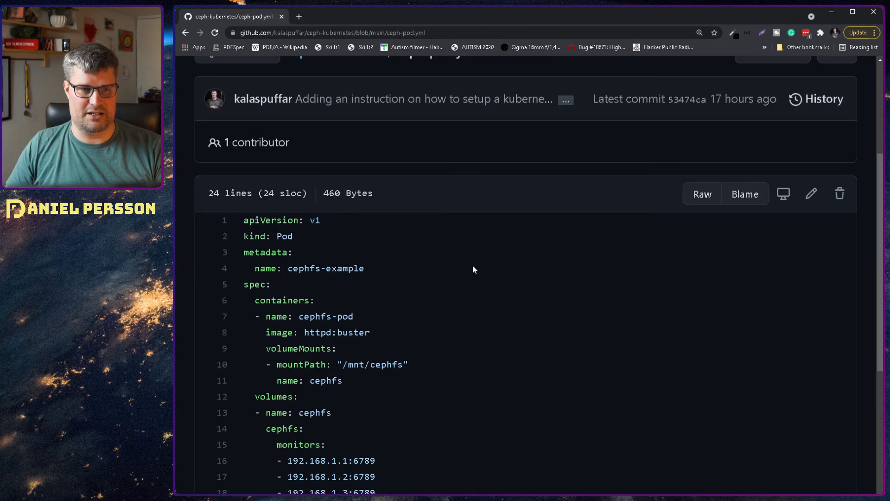
{"action": "scroll", "scroll_direction": "down", "scroll_amount": 3}
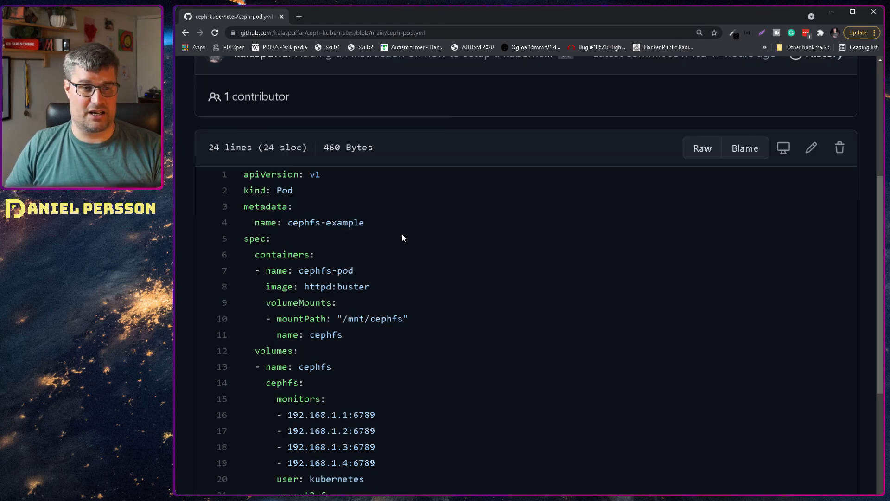
{"action": "left_click_drag", "start_coordinate": [244, 206], "coordinate": [364, 222]}
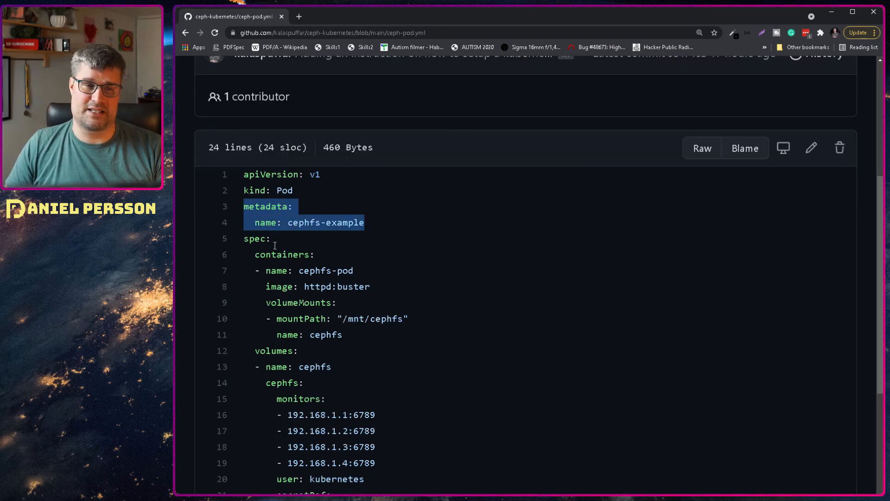
{"action": "scroll", "scroll_direction": "down", "scroll_amount": 3}
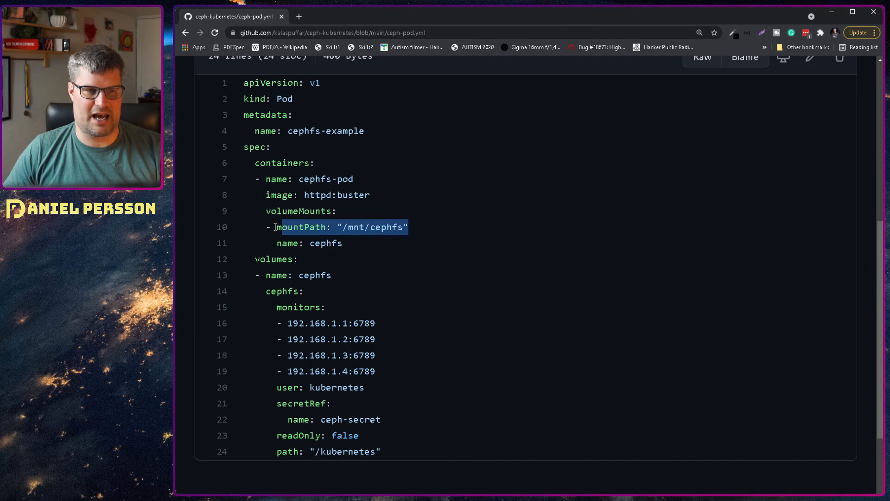
{"action": "double_click", "coordinate": [354, 226]}
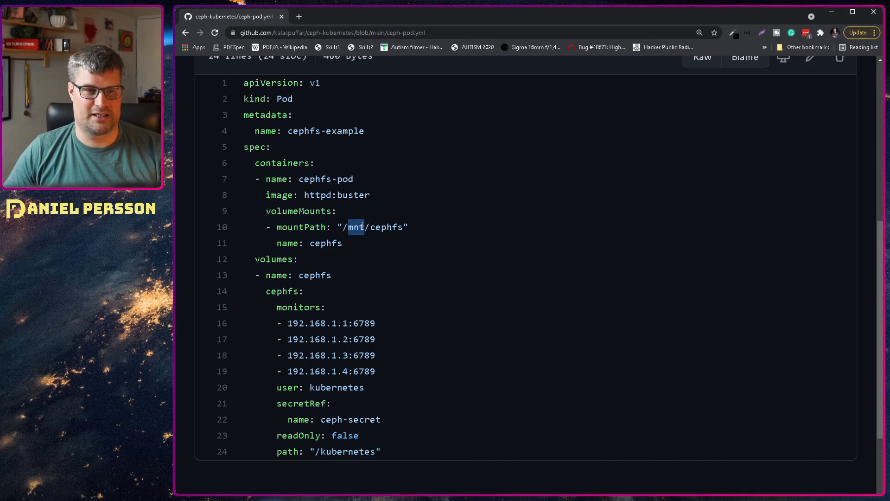
{"action": "double_click", "coordinate": [387, 228]}
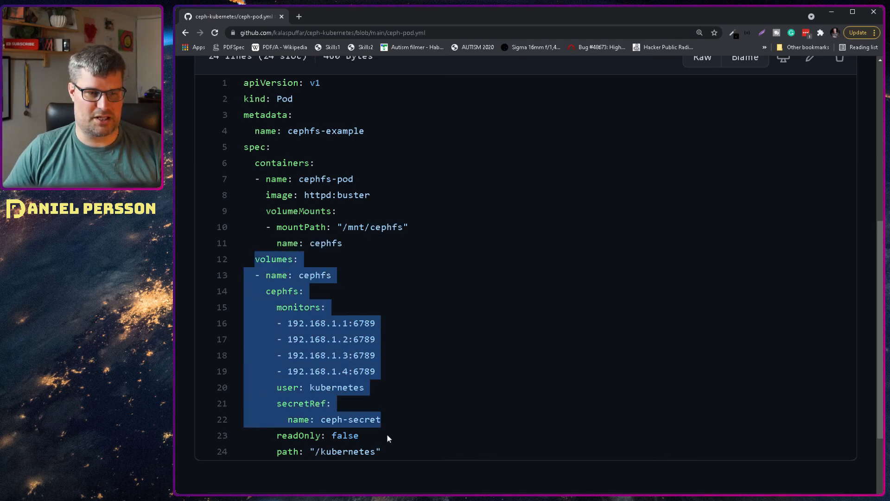
Highlight the cephfs volume, the secretRef naming ceph-secret and the path /kubernetes
{"action": "double_click", "coordinate": [314, 274]}
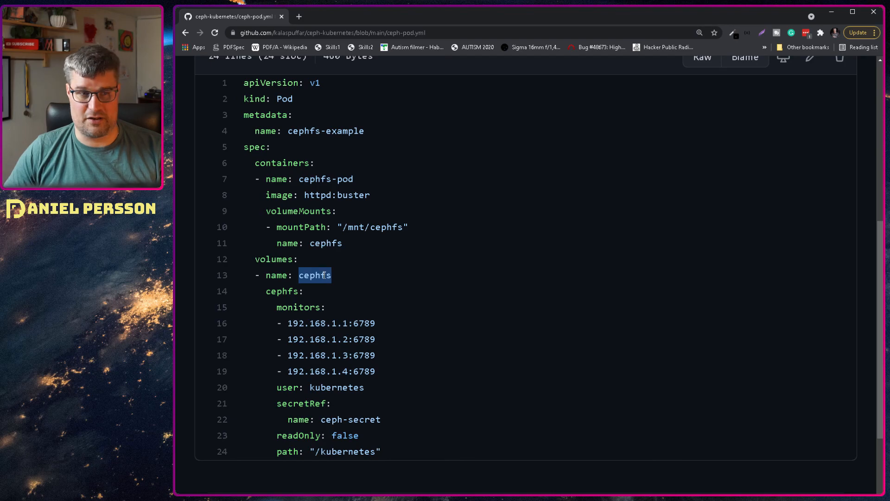
{"action": "double_click", "coordinate": [325, 243]}
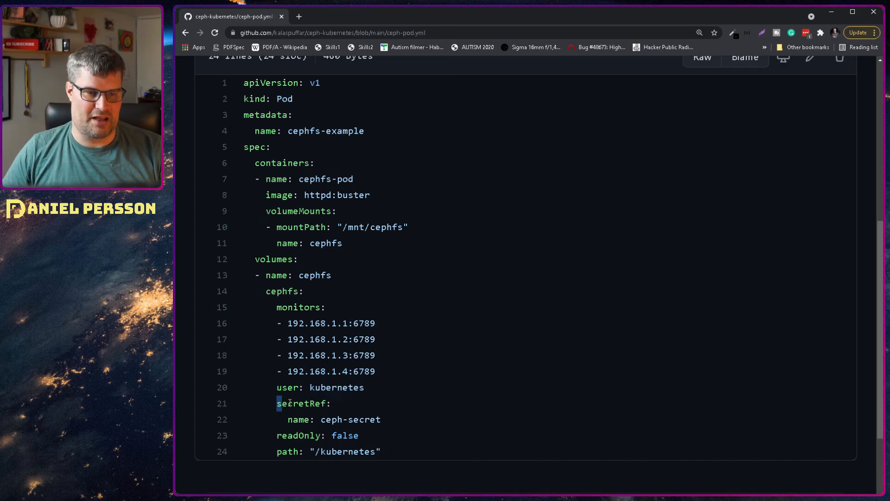
{"action": "left_click_drag", "start_coordinate": [277, 403], "coordinate": [381, 419]}
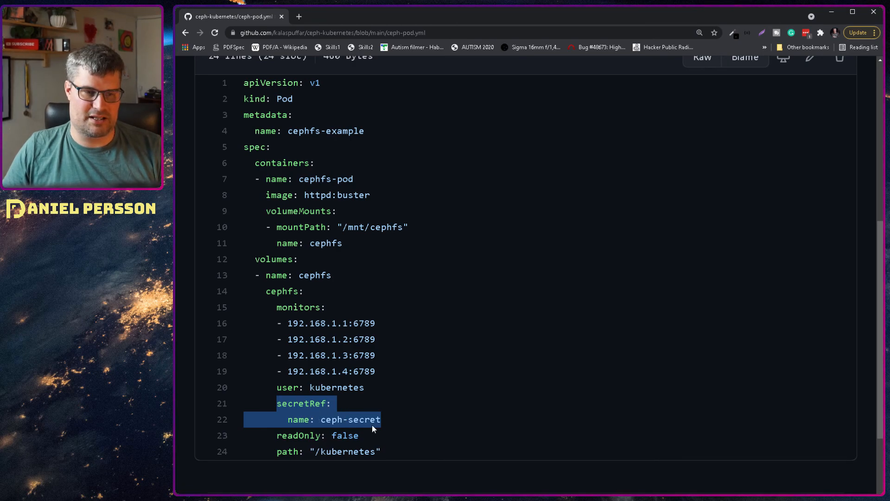
{"action": "left_click", "coordinate": [297, 446]}
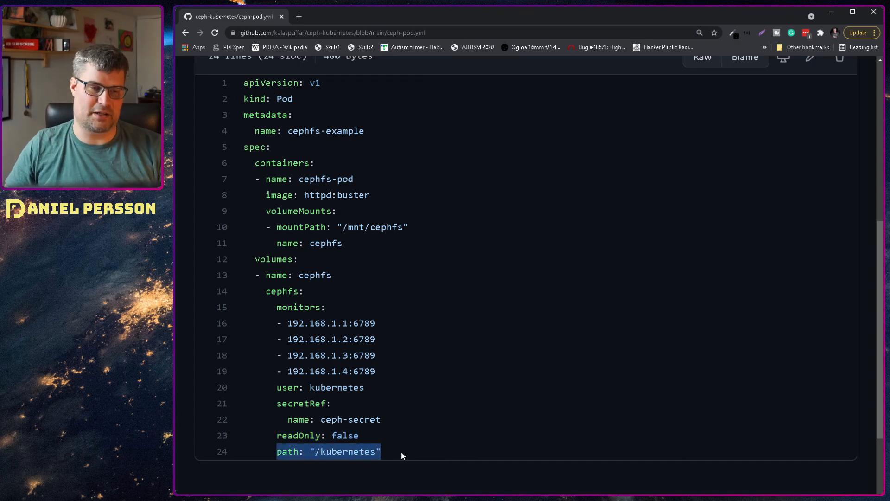
{"action": "double_click", "coordinate": [347, 452]}
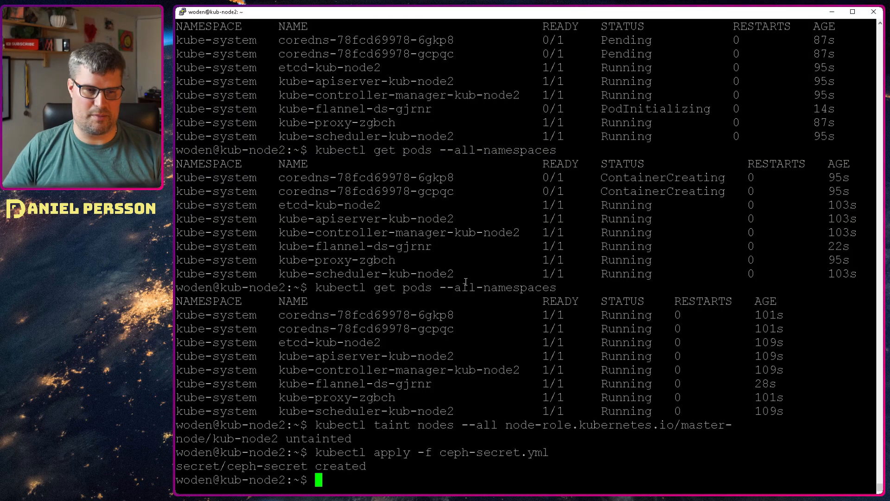
Apply ceph-pod.yml, then attempt kubectl exec into ceph-example and highlight the failing command
{"action": "type", "text": "kubectl apply -f ceph-pod.yml"}
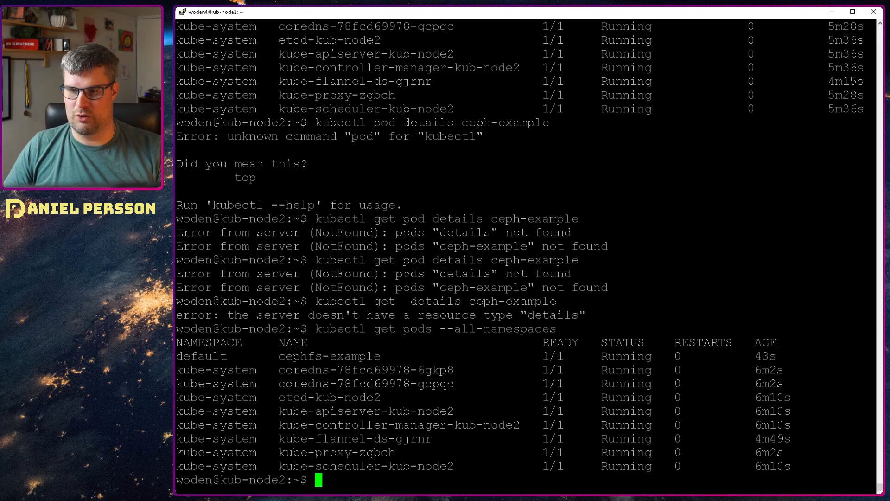
{"action": "type", "text": "kubectl exec --stdin --tty ceph-example -- /bin/bash"}
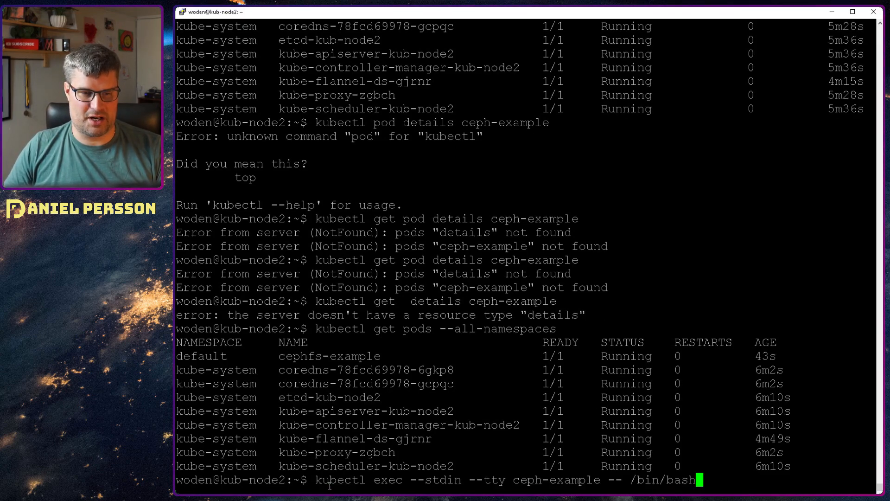
{"action": "double_click", "coordinate": [387, 479]}
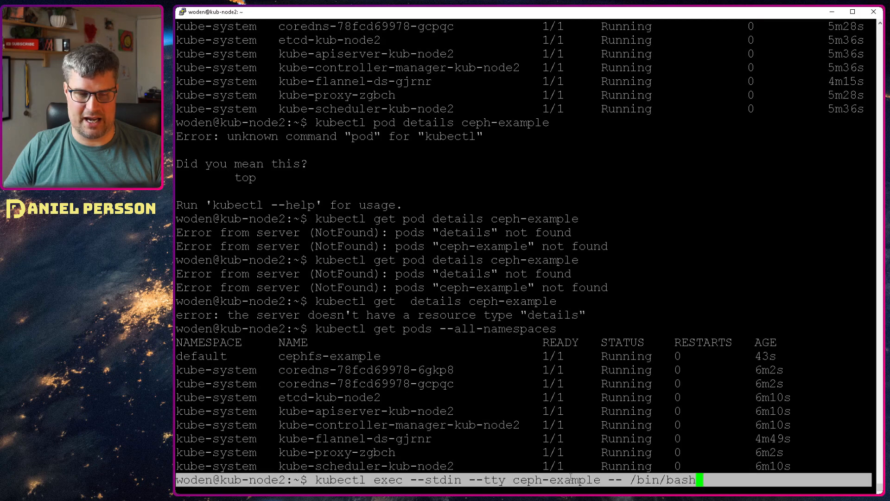
{"action": "double_click", "coordinate": [552, 479]}
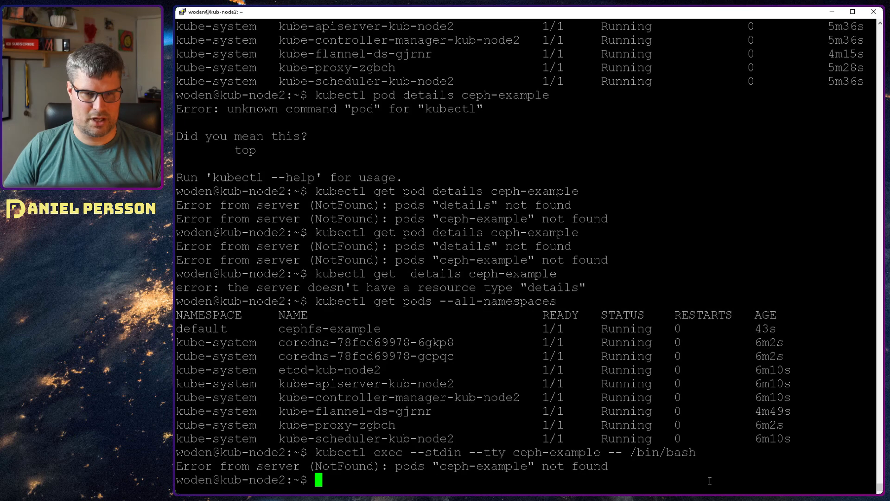
Exec a bash shell into cephfs-example, list its apache2 directory and start cd /mnt/
{"action": "type", "text": "kubectl exec --stdin --tty cephfs-example -- /bin/bash"}
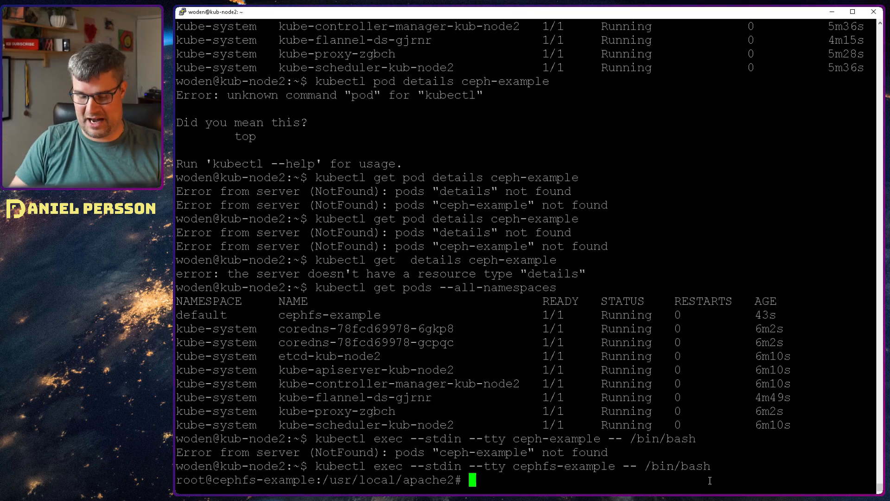
{"action": "type", "text": "ls"}
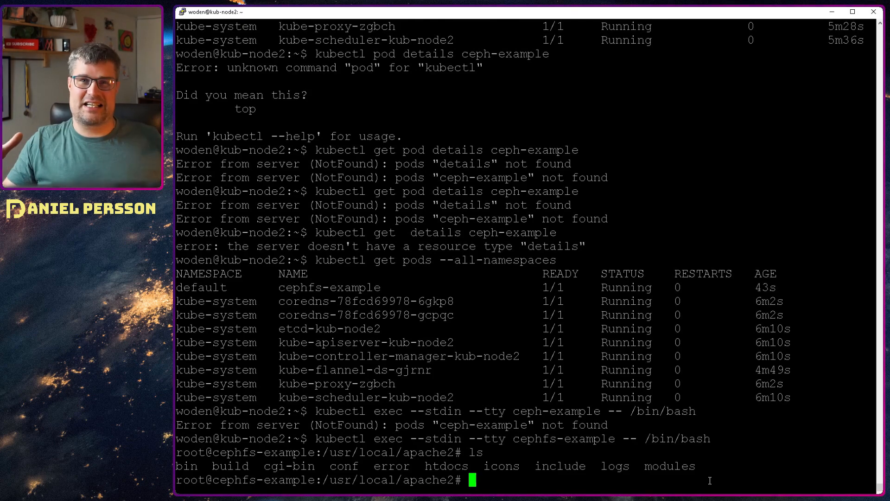
{"action": "type", "text": "cd"}
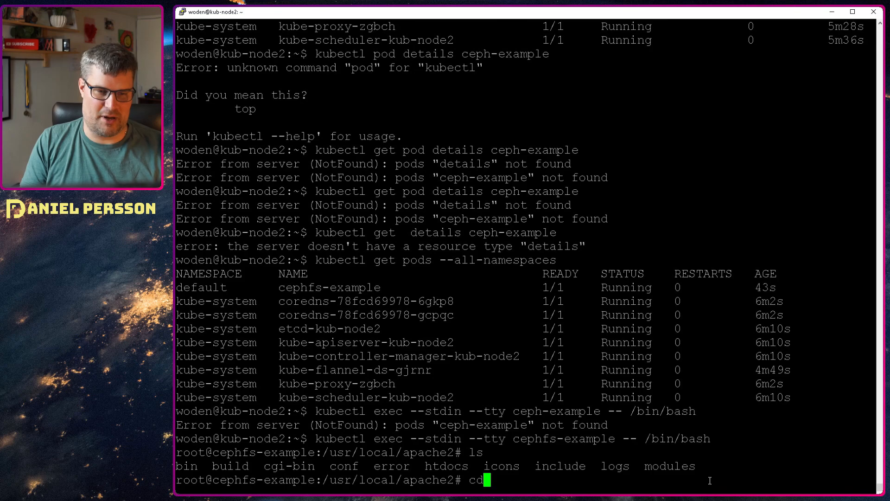
{"action": "type", "text": "/mnt/"}
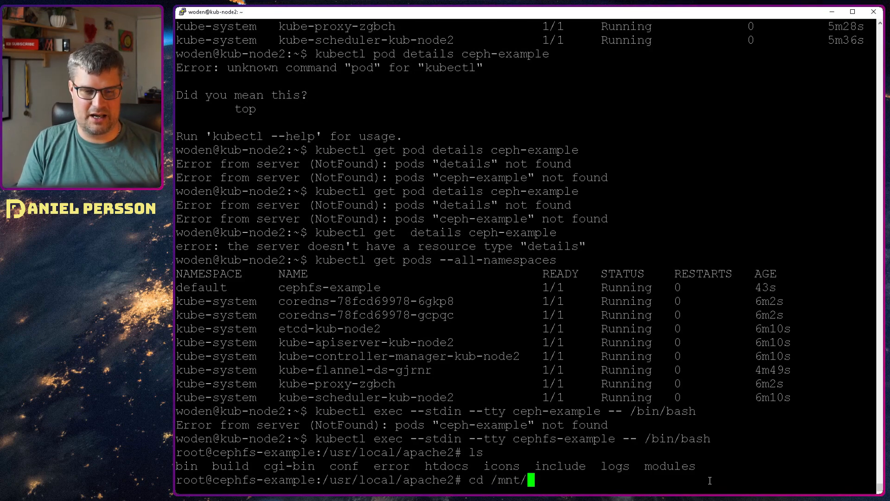